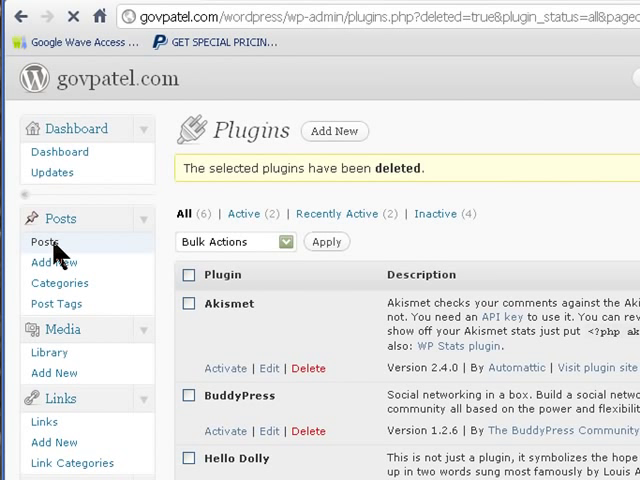
- Open the Affiliate Marketing post's edit screen and scroll to its custom_post_template field (fullwidth-post-2.php)
{"action": "left_click", "coordinate": [42, 238]}
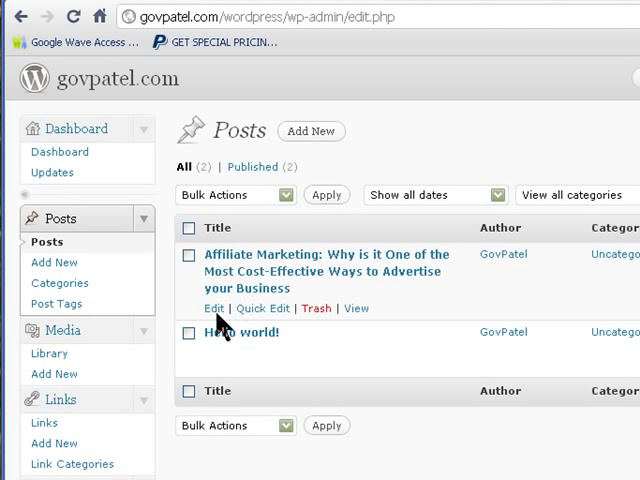
{"action": "left_click", "coordinate": [208, 308]}
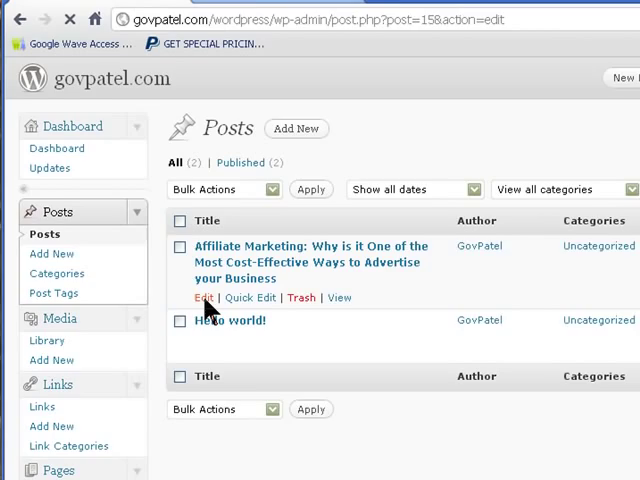
{"action": "left_click", "coordinate": [202, 296]}
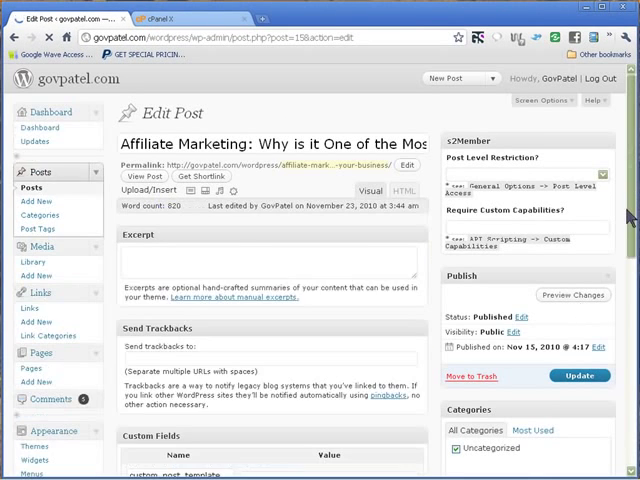
{"action": "scroll", "scroll_direction": "down", "scroll_amount": 3}
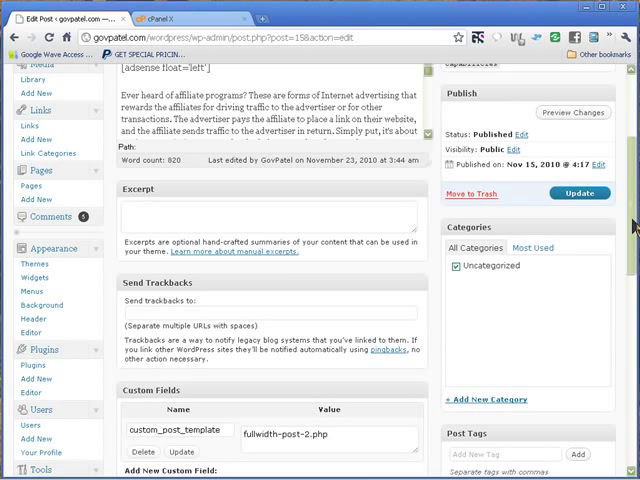
{"action": "scroll", "scroll_direction": "down", "scroll_amount": 3}
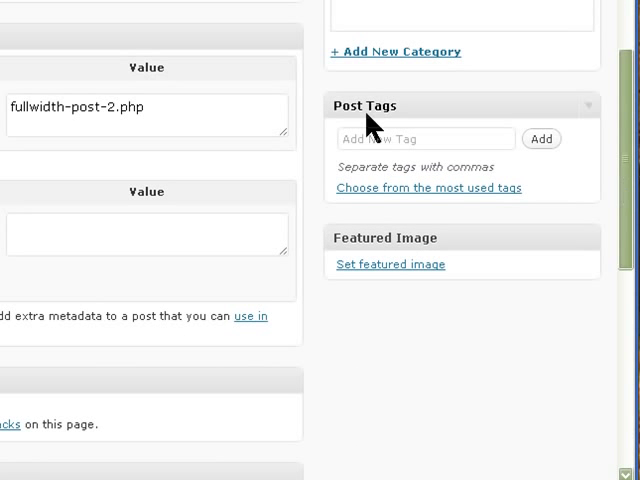
{"action": "mouse_move", "coordinate": [372, 124]}
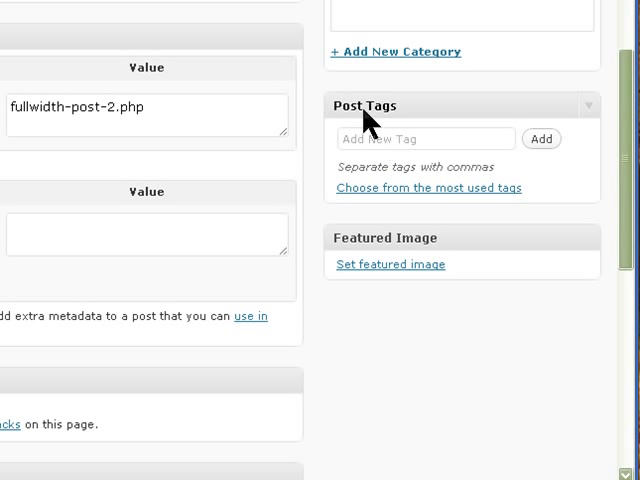
{"action": "mouse_move", "coordinate": [376, 136]}
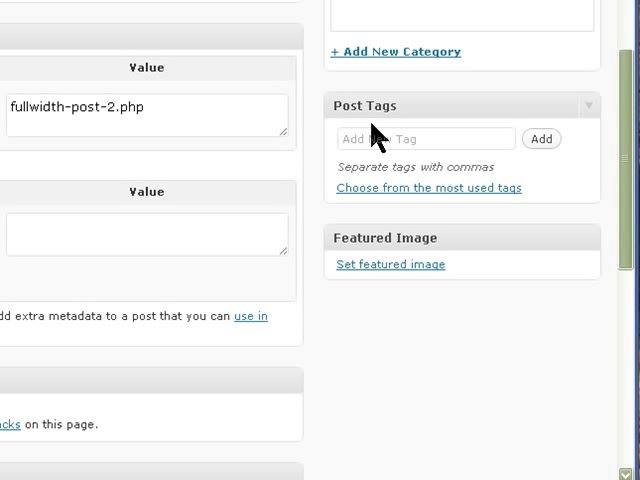
{"action": "mouse_move", "coordinate": [370, 136]}
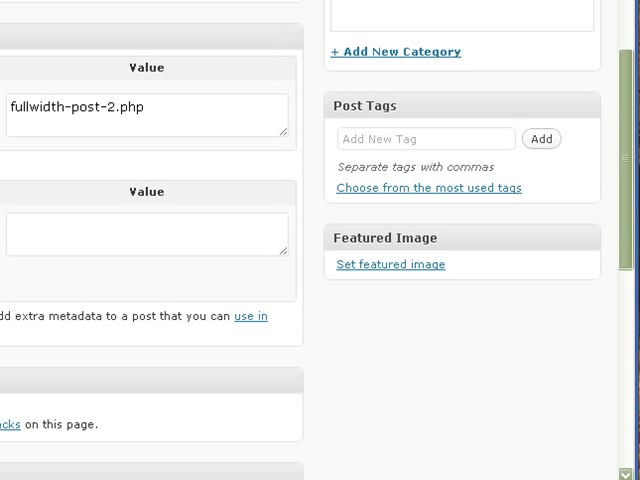
- From Plugins > Add New, search the plugin directory for 'custom post template'
{"action": "left_click", "coordinate": [36, 172]}
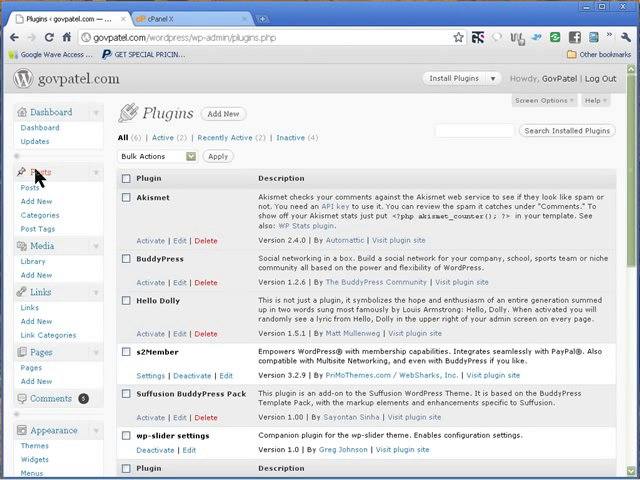
{"action": "mouse_move", "coordinate": [224, 114]}
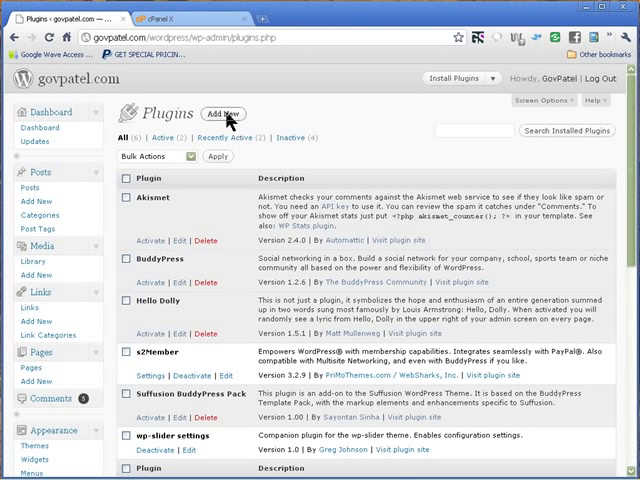
{"action": "left_click", "coordinate": [220, 114]}
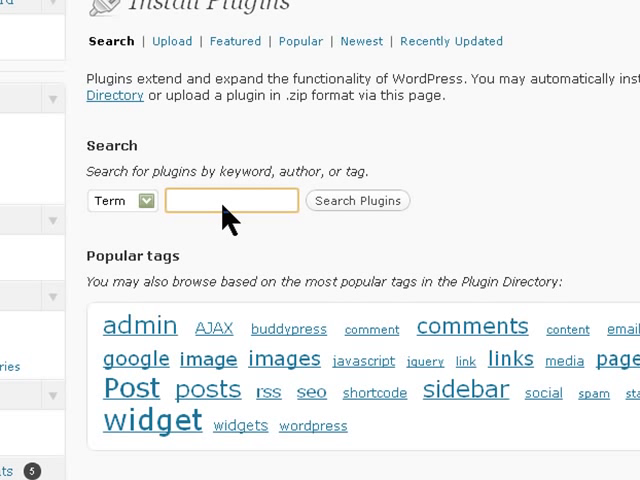
{"action": "left_click", "coordinate": [230, 200]}
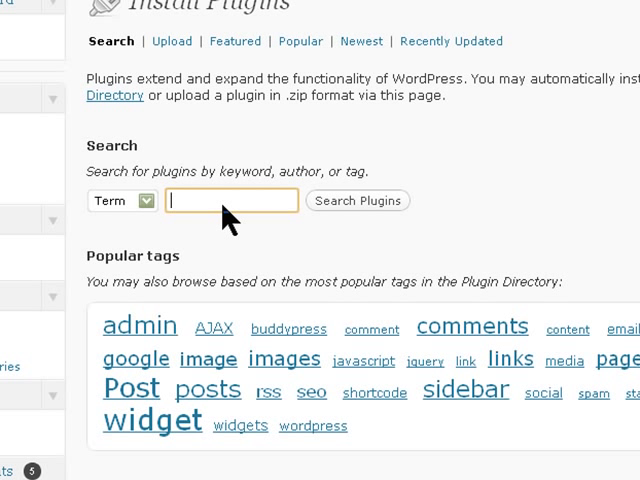
{"action": "type", "text": "cu"}
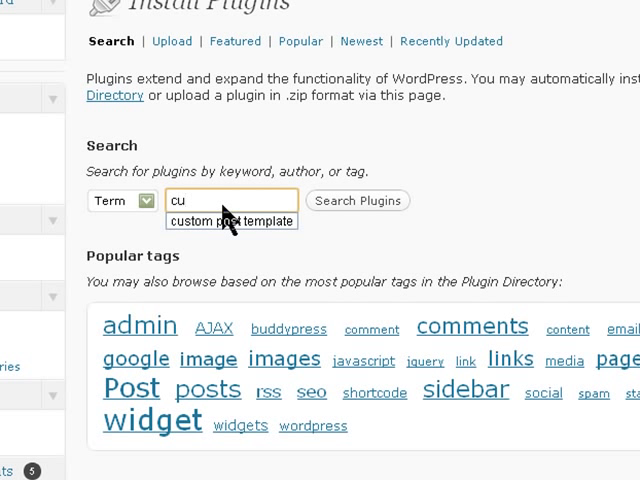
{"action": "mouse_move", "coordinate": [230, 220]}
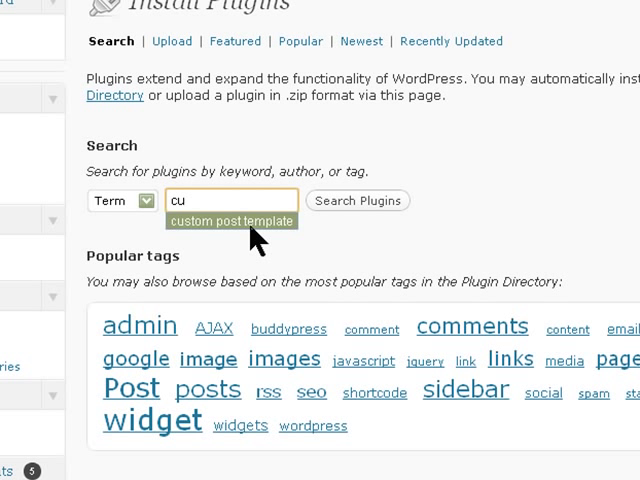
{"action": "left_click", "coordinate": [232, 220]}
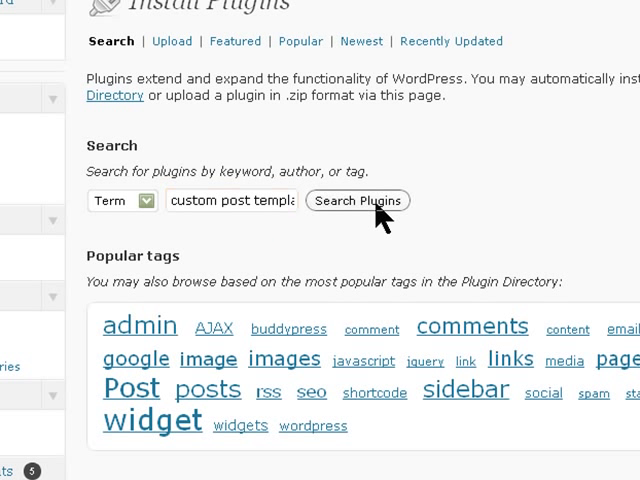
{"action": "left_click", "coordinate": [356, 200]}
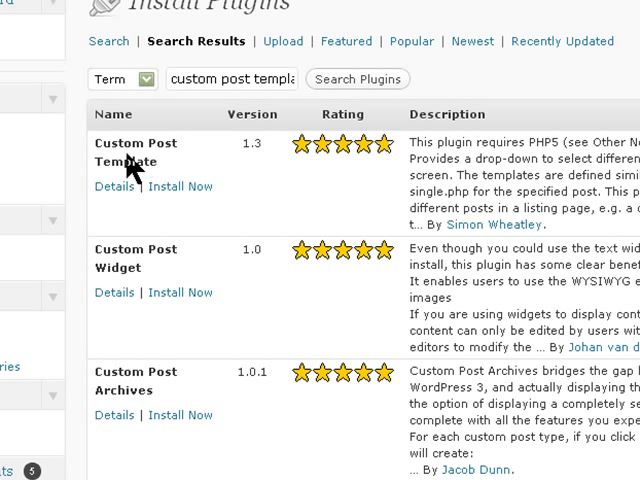
{"action": "mouse_move", "coordinate": [180, 186]}
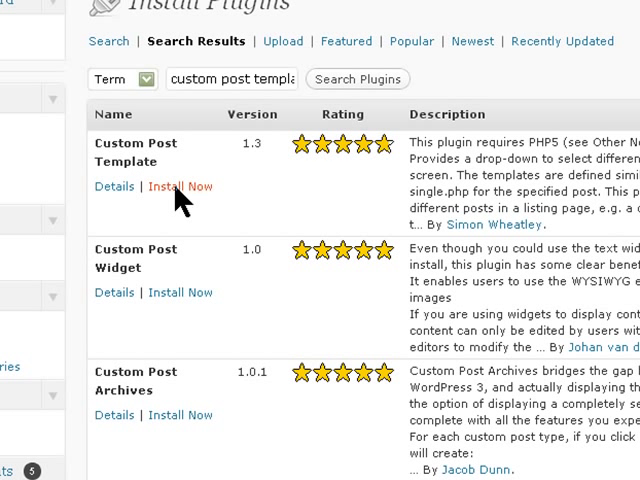
- Install the Custom Post Template plugin, confirming the download
{"action": "left_click", "coordinate": [180, 186]}
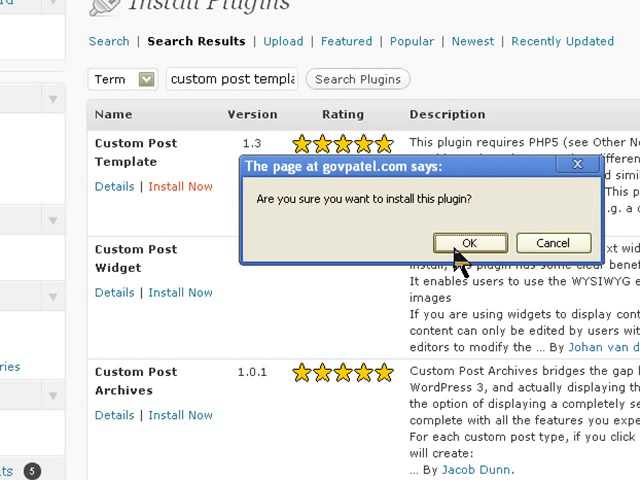
{"action": "left_click", "coordinate": [470, 244]}
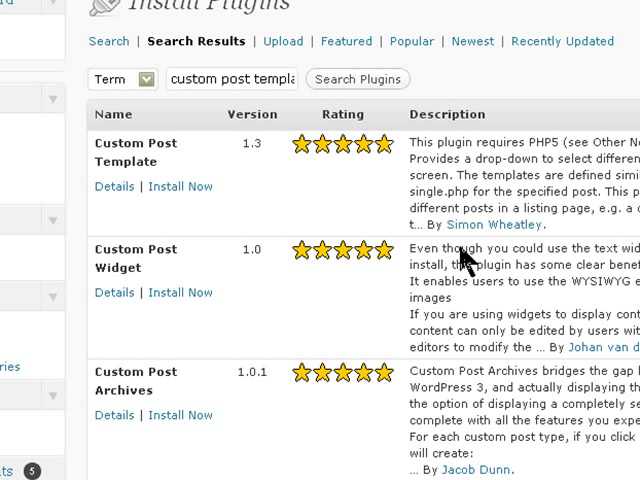
{"action": "left_click", "coordinate": [180, 186]}
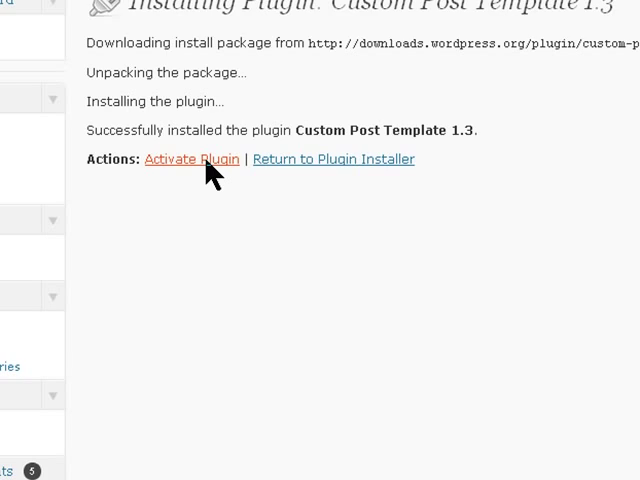
- Activate Custom Post Template, then select all of Twenty Ten's single.php code in the theme editor
{"action": "left_click", "coordinate": [192, 160]}
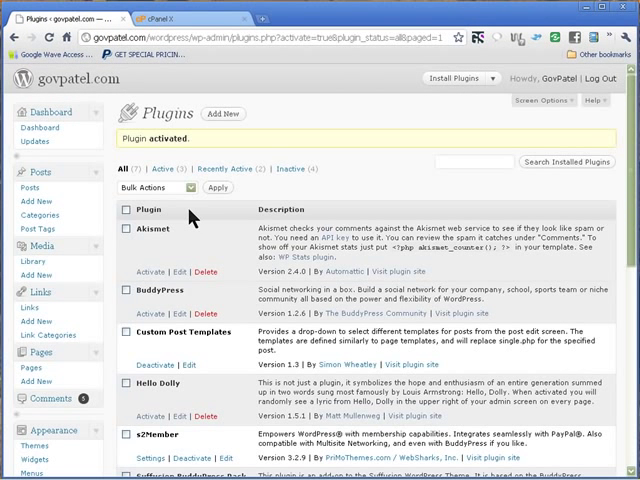
{"action": "mouse_move", "coordinate": [180, 362]}
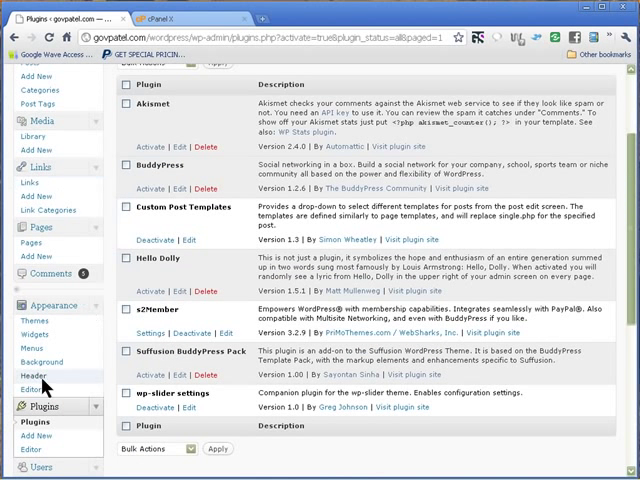
{"action": "left_click", "coordinate": [32, 388]}
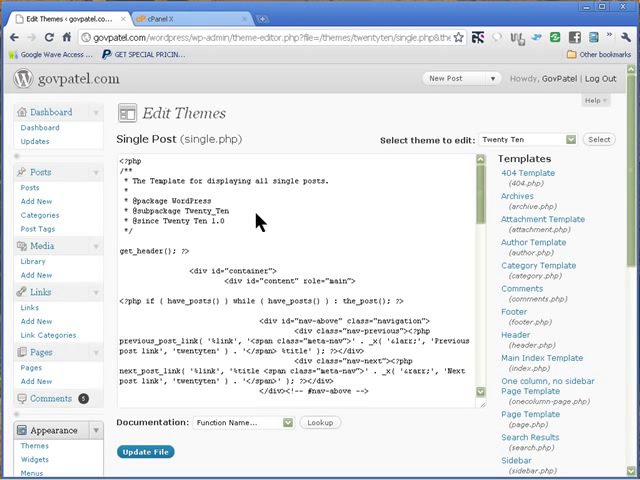
{"action": "right_click", "coordinate": [258, 222]}
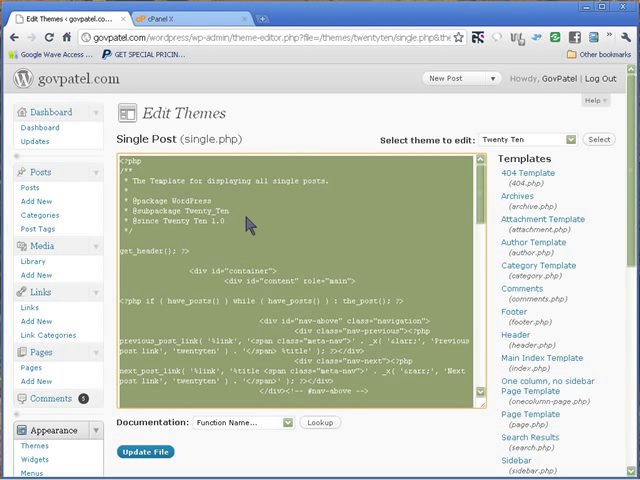
{"action": "mouse_move", "coordinate": [270, 264]}
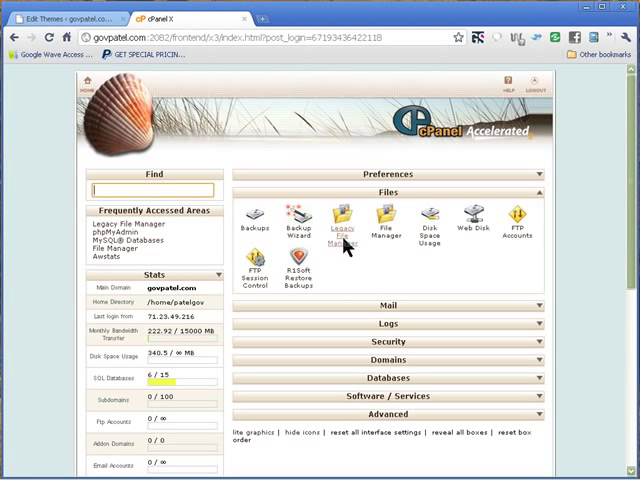
- In File Manager, navigate public_html/wordpress/wp-content/themes into the twentyten folder
{"action": "left_click", "coordinate": [344, 224]}
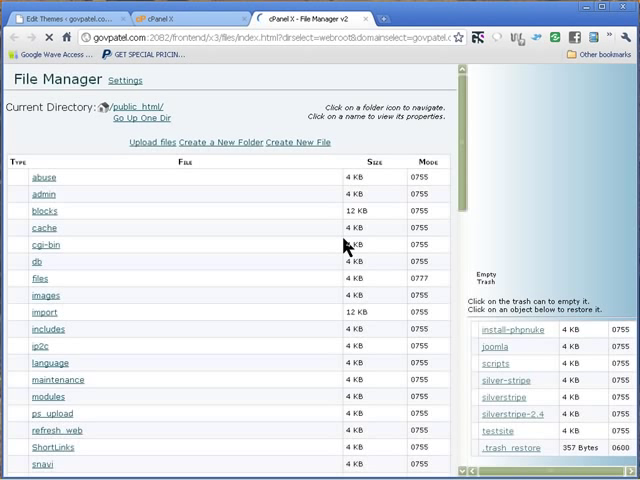
{"action": "scroll", "scroll_direction": "down", "scroll_amount": 3}
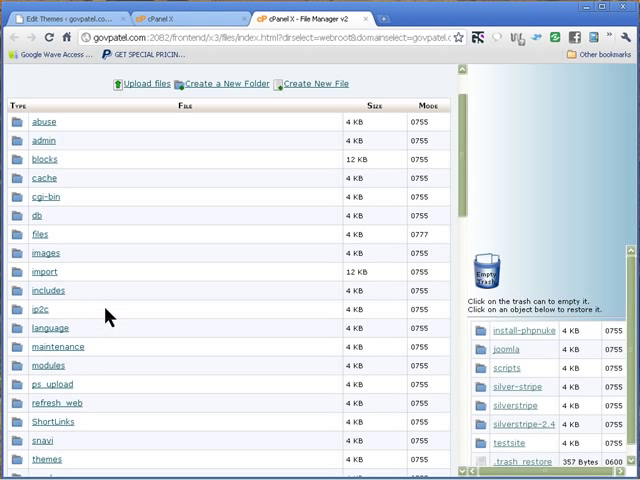
{"action": "scroll", "scroll_direction": "down", "scroll_amount": 3}
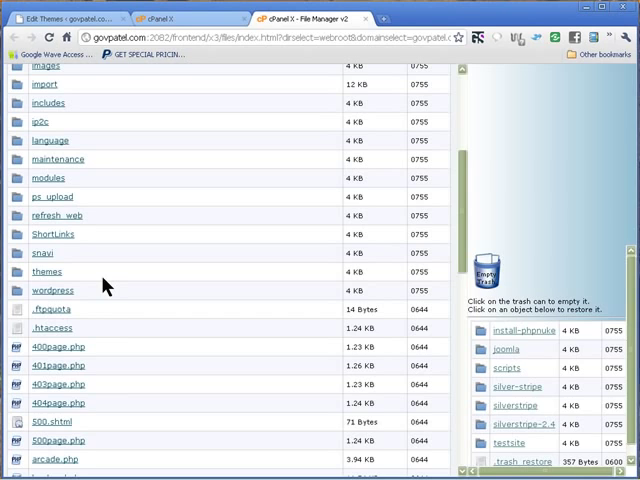
{"action": "scroll", "scroll_direction": "down", "scroll_amount": 3}
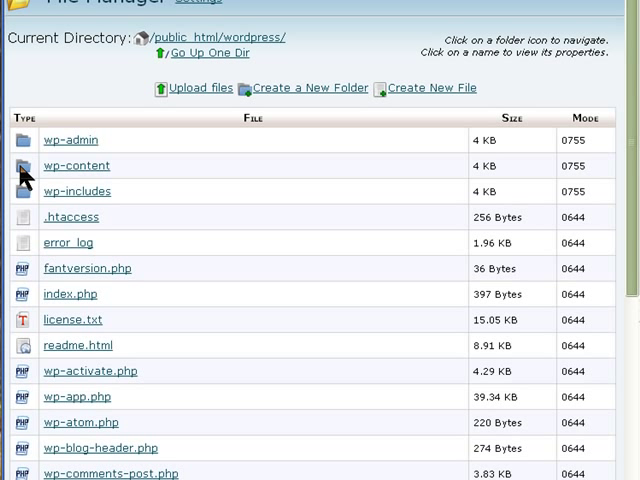
{"action": "left_click", "coordinate": [20, 164]}
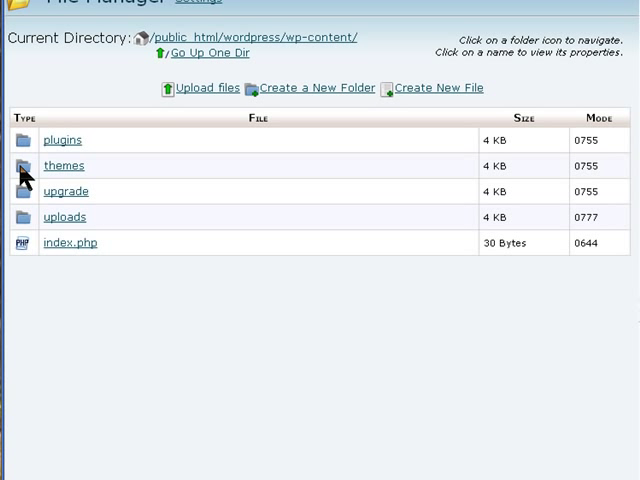
{"action": "left_click", "coordinate": [20, 164]}
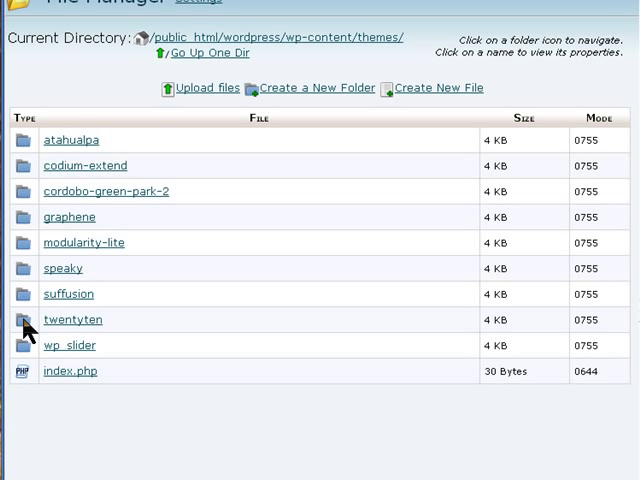
{"action": "mouse_move", "coordinate": [70, 330]}
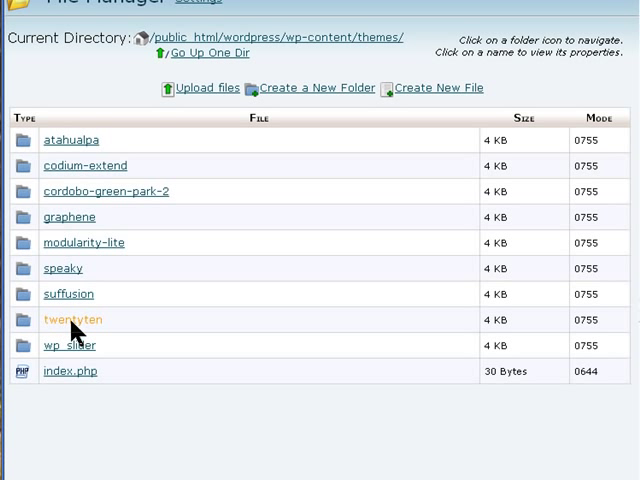
{"action": "mouse_move", "coordinate": [70, 336]}
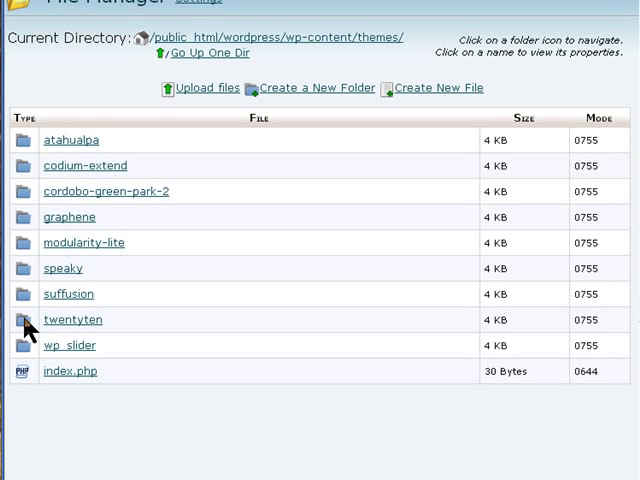
{"action": "left_click", "coordinate": [24, 320]}
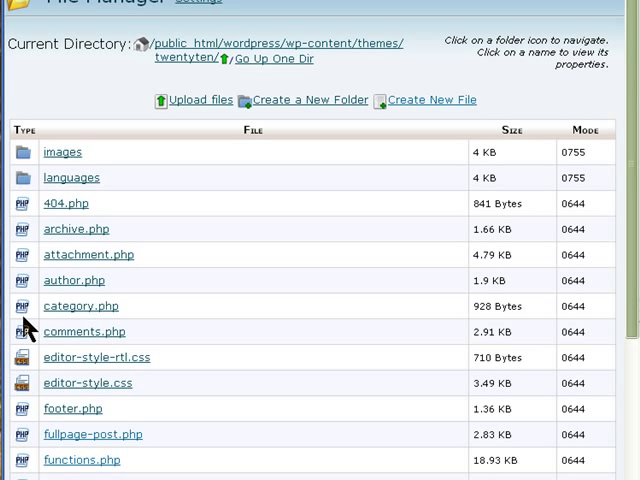
{"action": "mouse_move", "coordinate": [166, 300]}
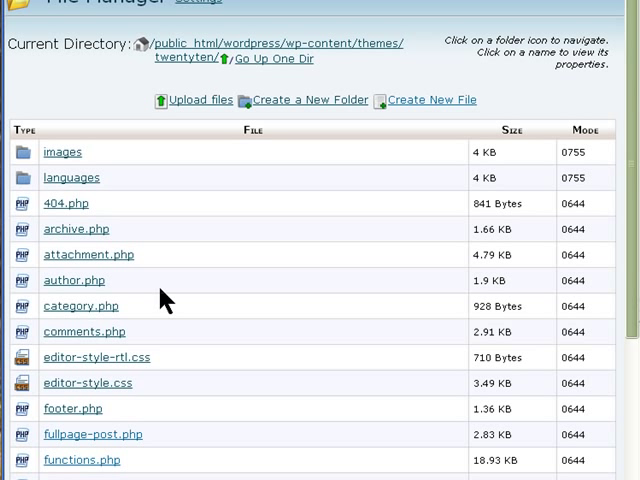
{"action": "scroll", "scroll_direction": "down", "scroll_amount": 3}
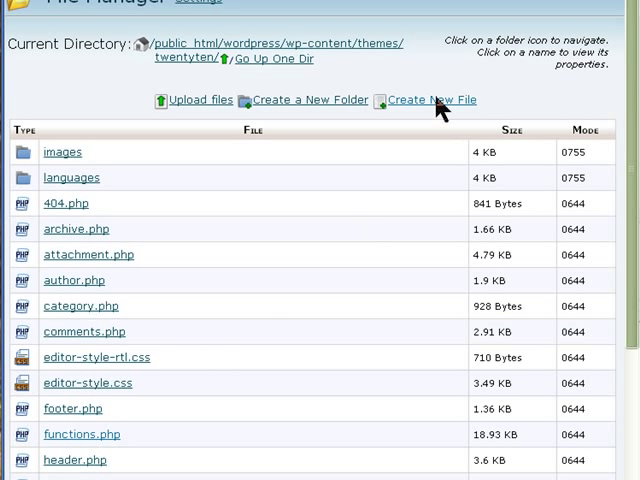
- Create a new empty file named fullpage-post.php in the twentyten folder
{"action": "left_click", "coordinate": [430, 100]}
{"action": "type", "text": "f"}
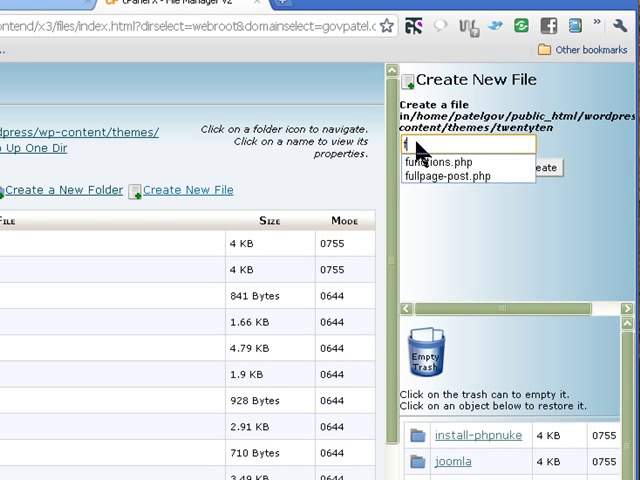
{"action": "left_click", "coordinate": [448, 176]}
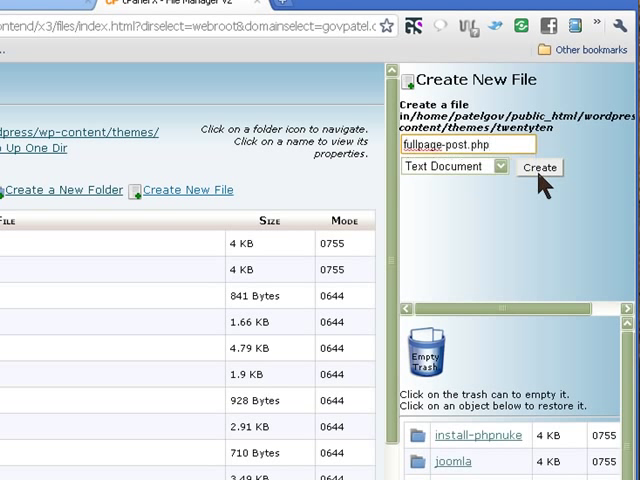
{"action": "left_click", "coordinate": [540, 168]}
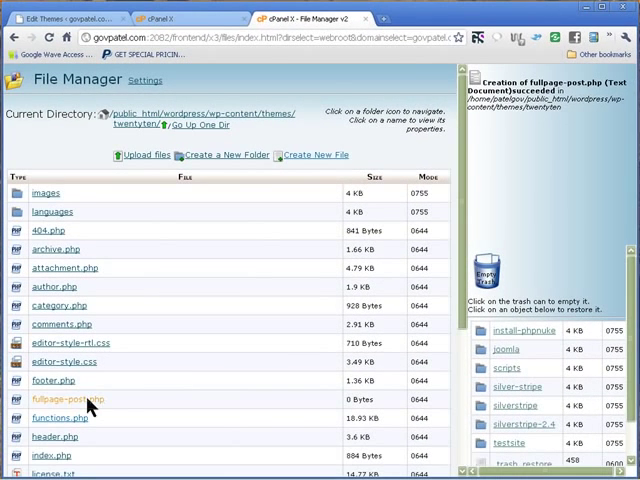
- Open the new fullpage-post.php file in the code editor
{"action": "left_click", "coordinate": [68, 400]}
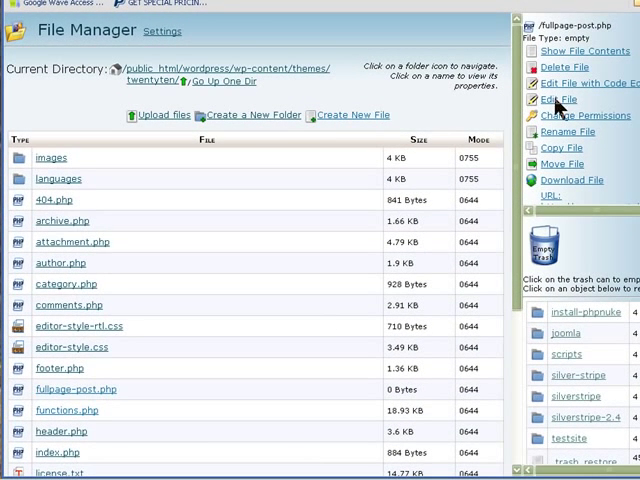
{"action": "left_click", "coordinate": [558, 100]}
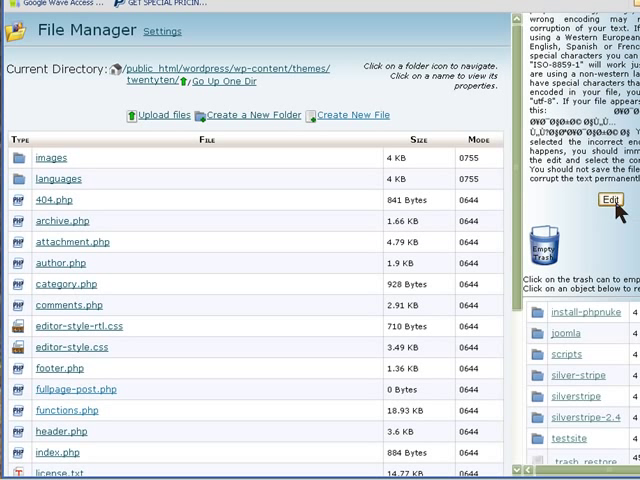
{"action": "left_click", "coordinate": [610, 200]}
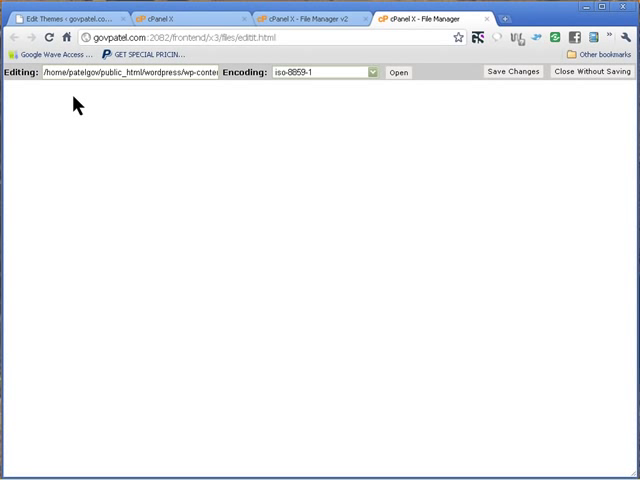
- Paste the copied single.php template code into the empty fullpage-post.php
{"action": "right_click", "coordinate": [76, 104]}
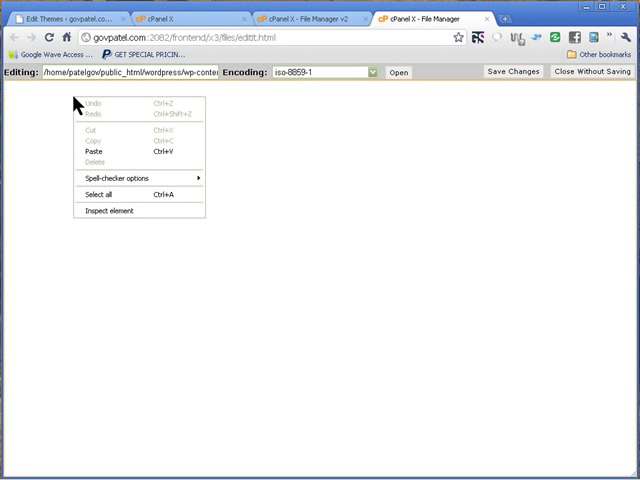
{"action": "mouse_move", "coordinate": [96, 152]}
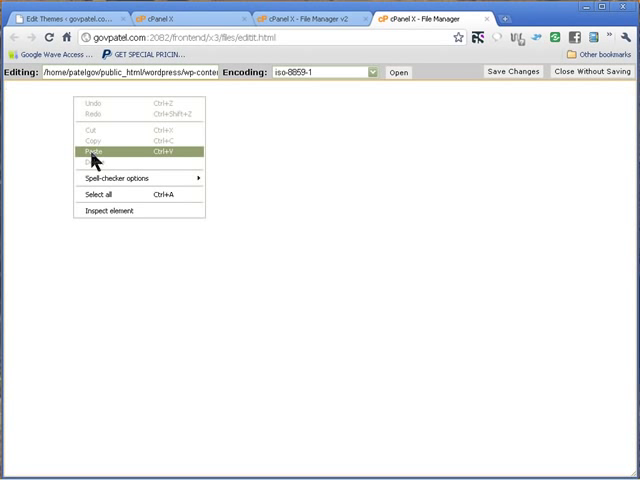
{"action": "left_click", "coordinate": [90, 152]}
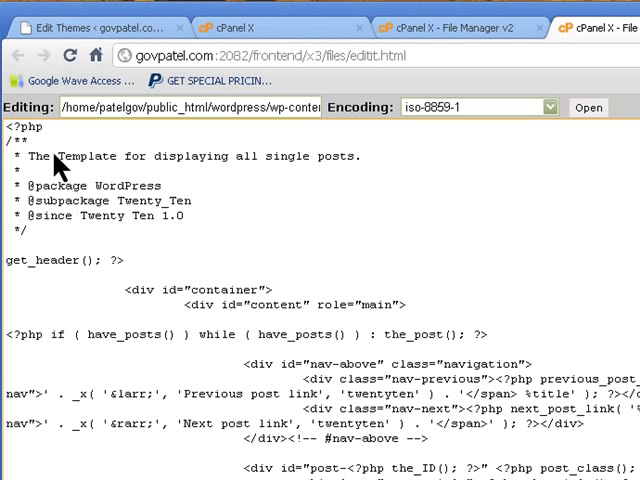
{"action": "mouse_move", "coordinate": [92, 168]}
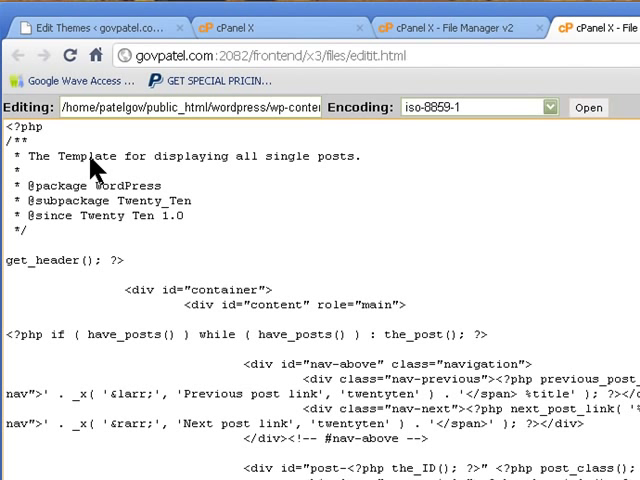
{"action": "mouse_move", "coordinate": [390, 170]}
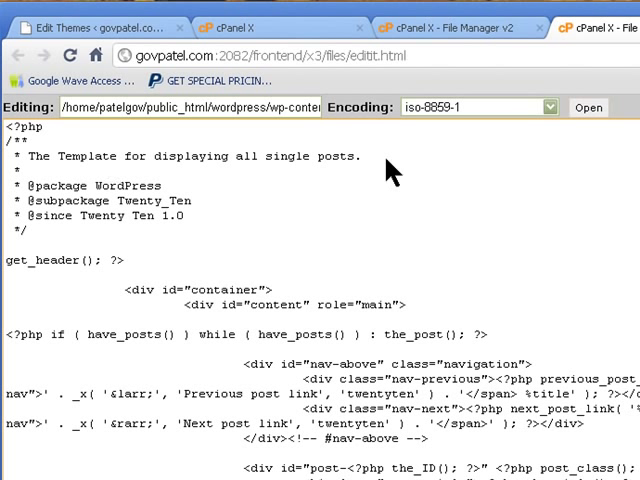
{"action": "mouse_move", "coordinate": [150, 168]}
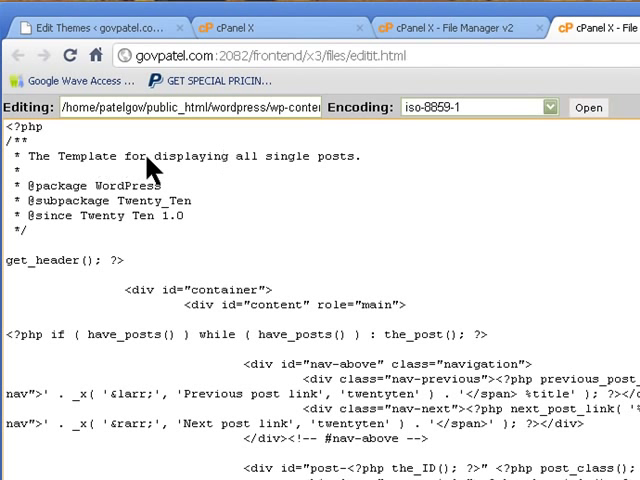
{"action": "mouse_move", "coordinate": [358, 170]}
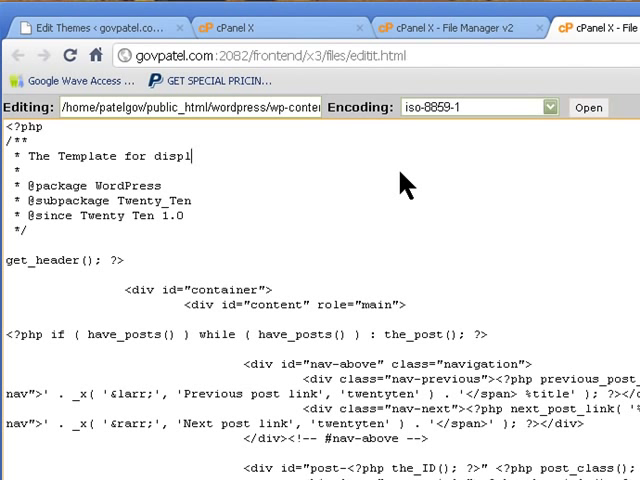
- Retitle the header comment 'Template Name Posts:Full Width Posts' and save the file
{"action": "key", "text": "BackSpace"}
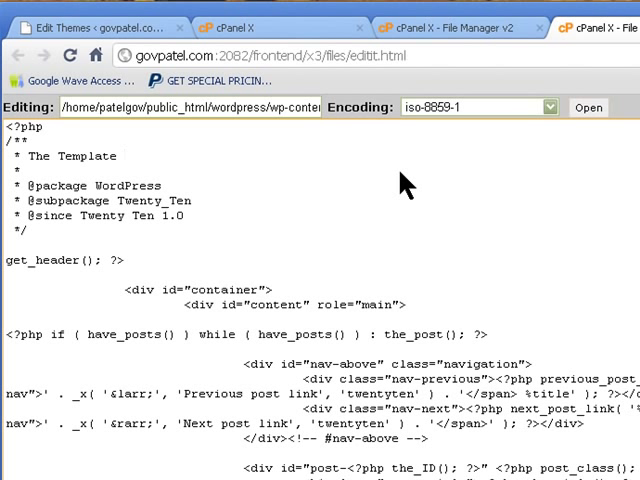
{"action": "type", "text": "Name"}
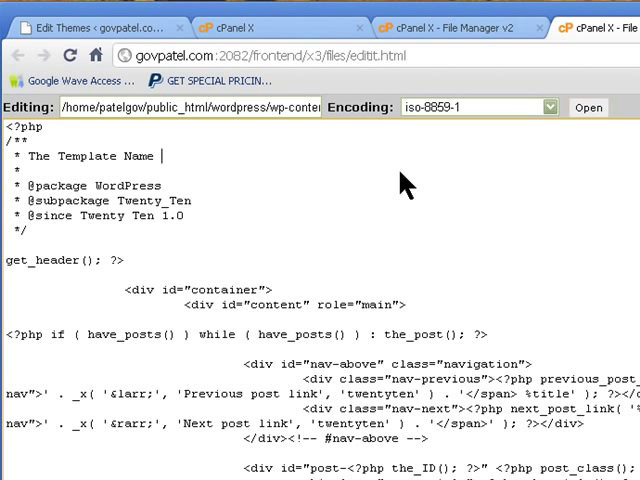
{"action": "type", "text": "P"}
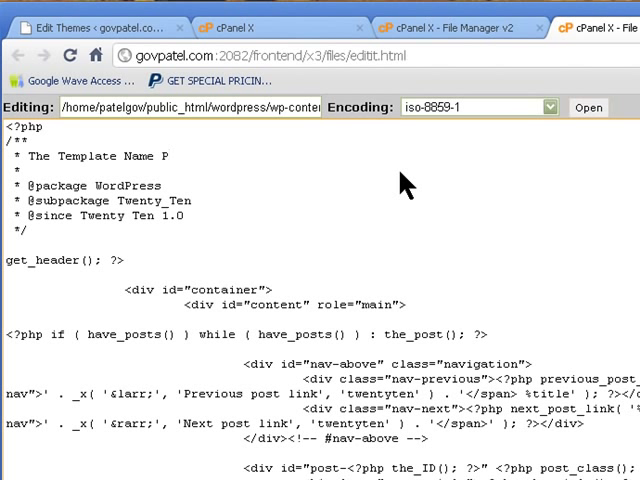
{"action": "type", "text": "osts"}
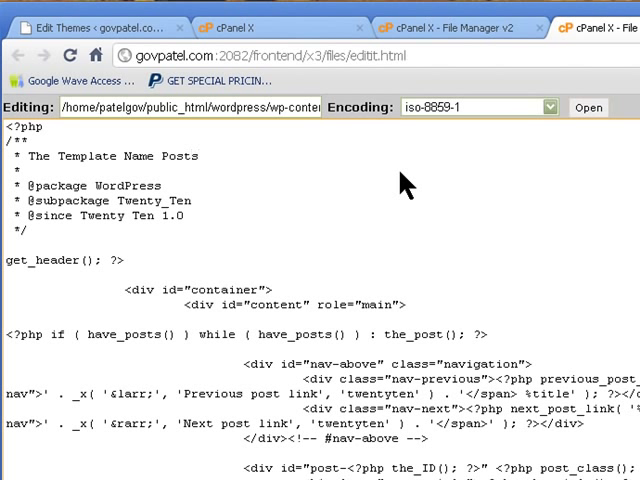
{"action": "type", "text": ":"}
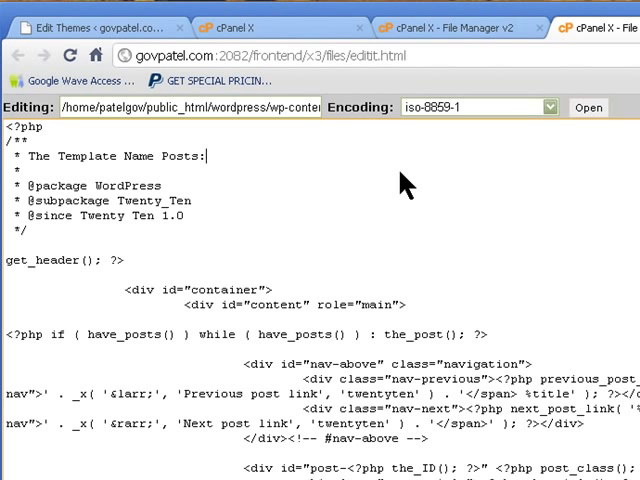
{"action": "type", "text": "F"}
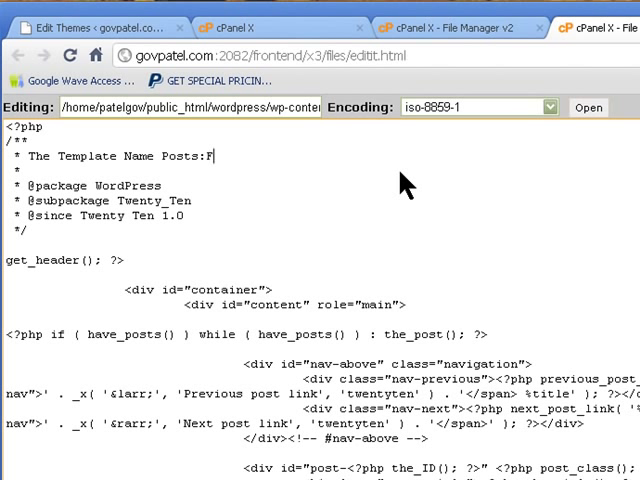
{"action": "type", "text": "ull Wi"}
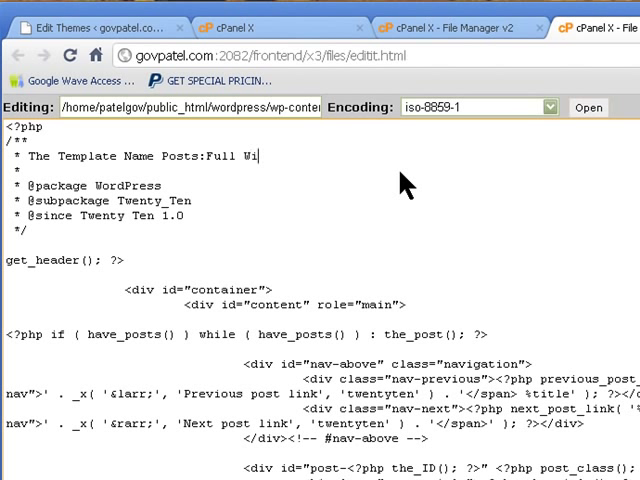
{"action": "type", "text": "dth"}
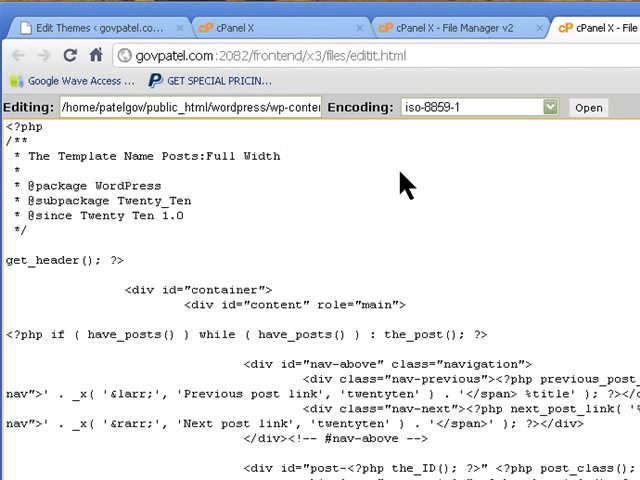
{"action": "type", "text": "Posts"}
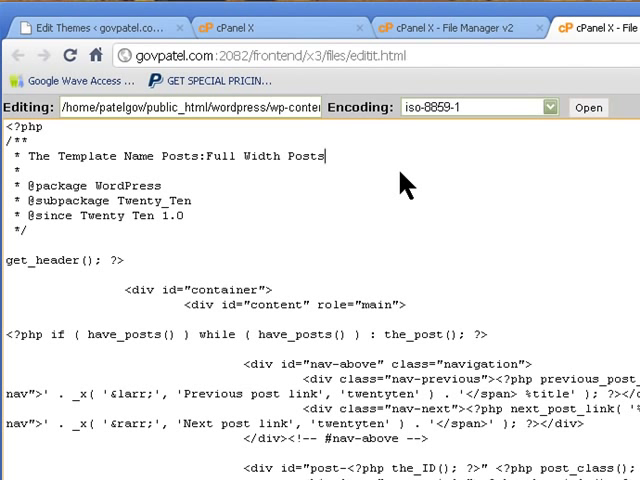
{"action": "mouse_move", "coordinate": [316, 280]}
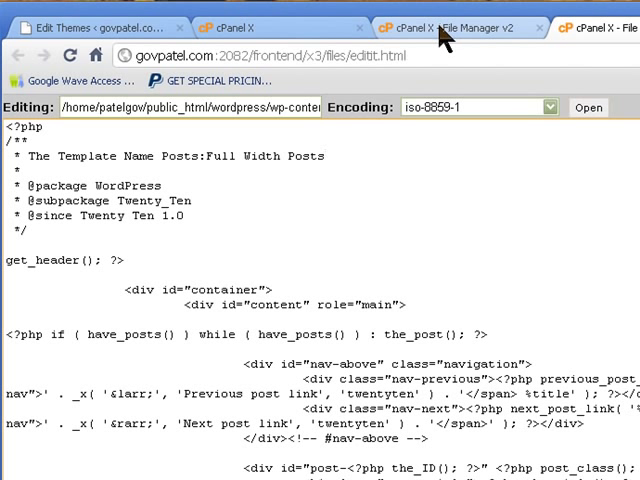
{"action": "mouse_move", "coordinate": [292, 180]}
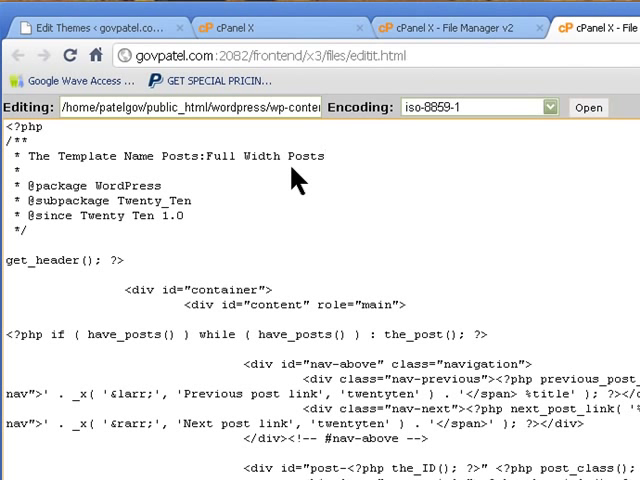
{"action": "mouse_move", "coordinate": [294, 178]}
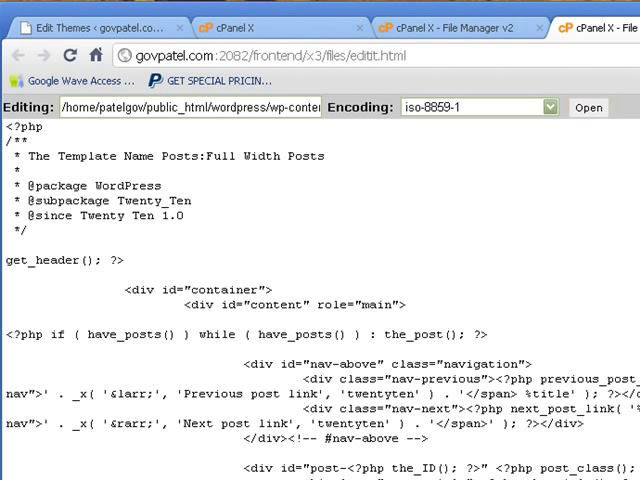
{"action": "left_click", "coordinate": [594, 108]}
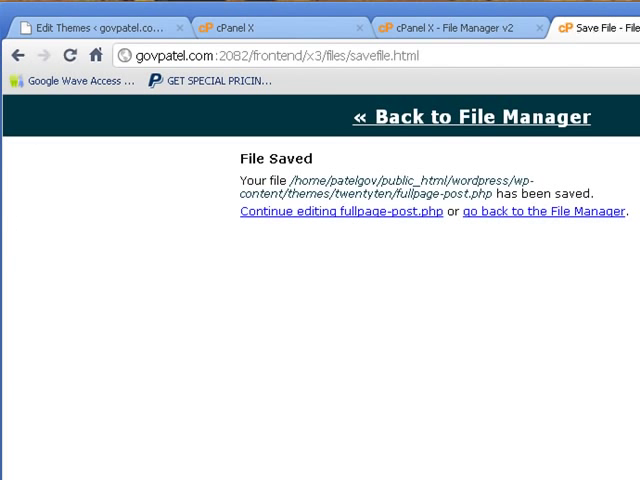
- Return to the twentyten file listing and open style.css in the editor
{"action": "left_click", "coordinate": [450, 28]}
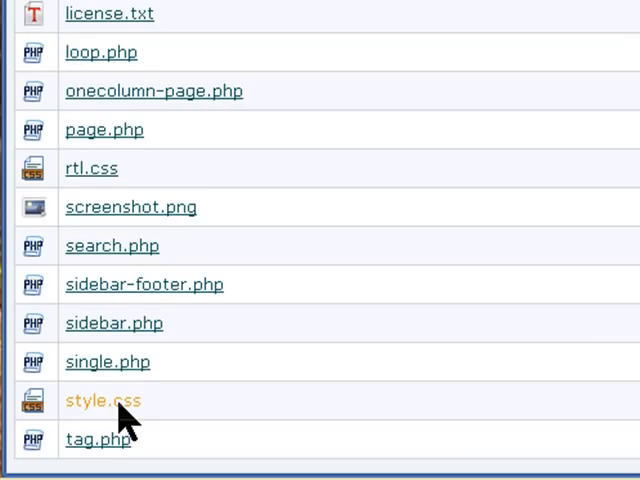
{"action": "mouse_move", "coordinate": [122, 418]}
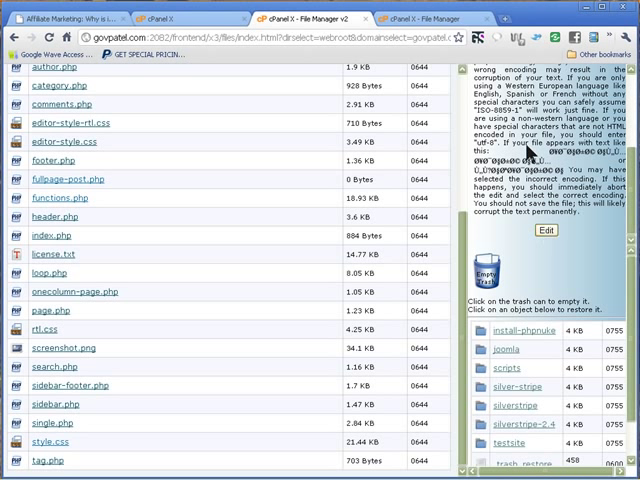
{"action": "left_click", "coordinate": [540, 232]}
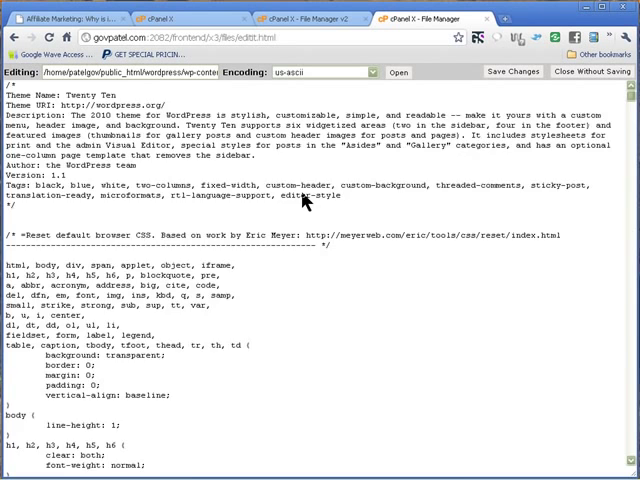
- Scroll style.css down to the one-column and .fullwidth #content 900px layout rules
{"action": "scroll", "scroll_direction": "down", "scroll_amount": 3}
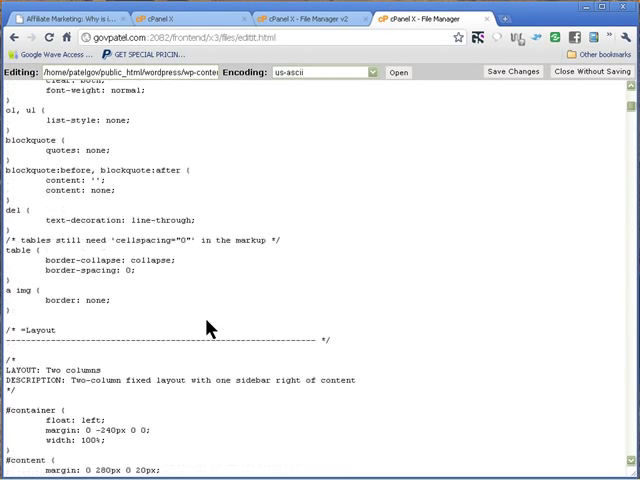
{"action": "scroll", "scroll_direction": "down", "scroll_amount": 3}
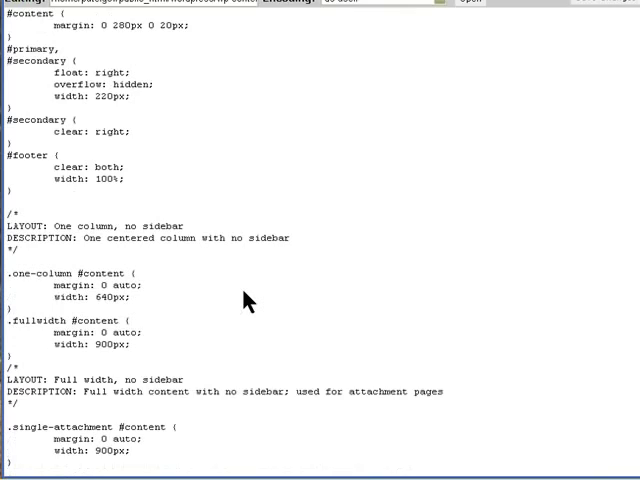
{"action": "scroll", "scroll_direction": "down", "scroll_amount": 3}
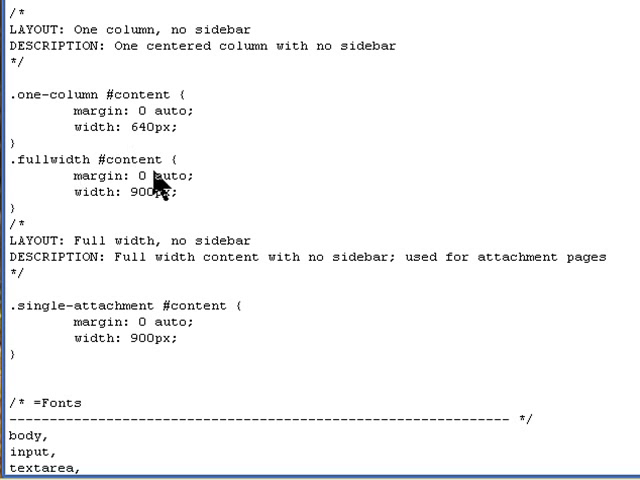
{"action": "mouse_move", "coordinate": [156, 204]}
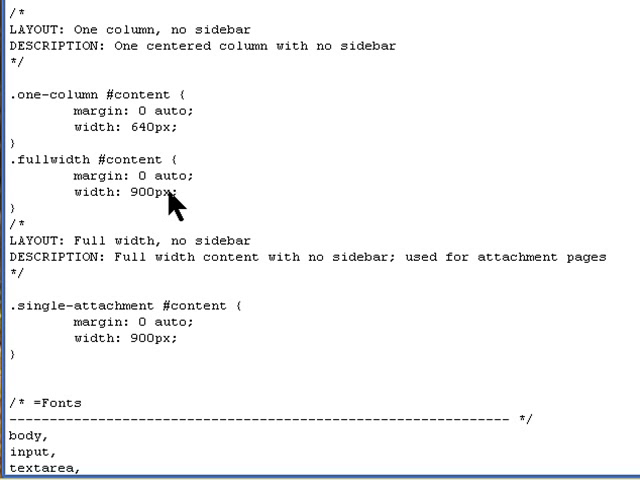
{"action": "mouse_move", "coordinate": [150, 364]}
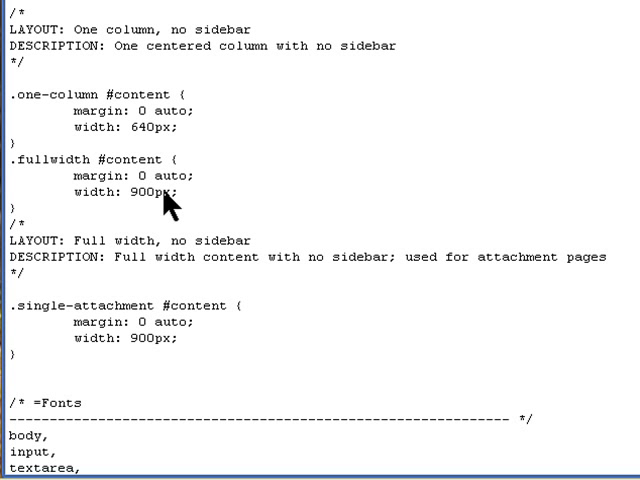
{"action": "mouse_move", "coordinate": [218, 188]}
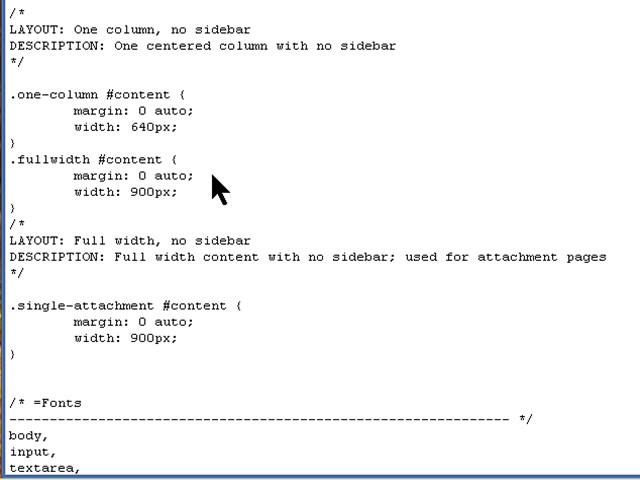
{"action": "mouse_move", "coordinate": [416, 156]}
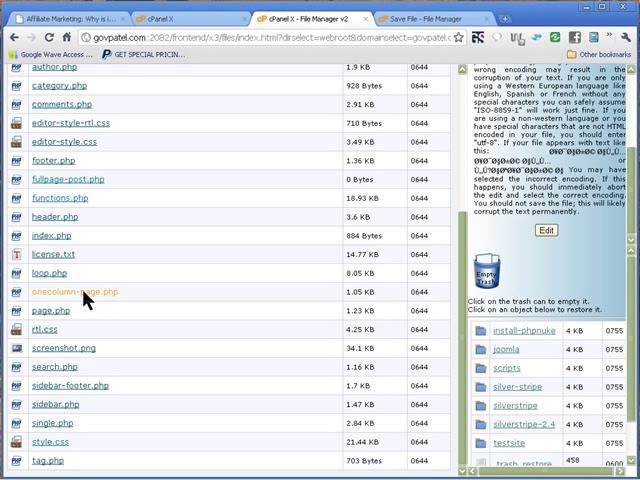
{"action": "mouse_move", "coordinate": [184, 338]}
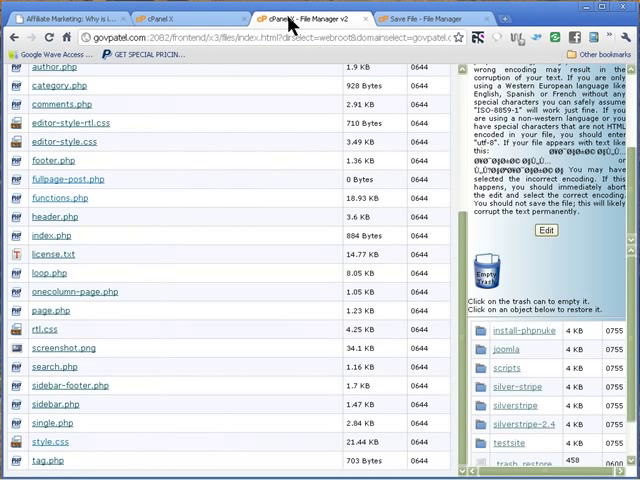
{"action": "mouse_move", "coordinate": [176, 276]}
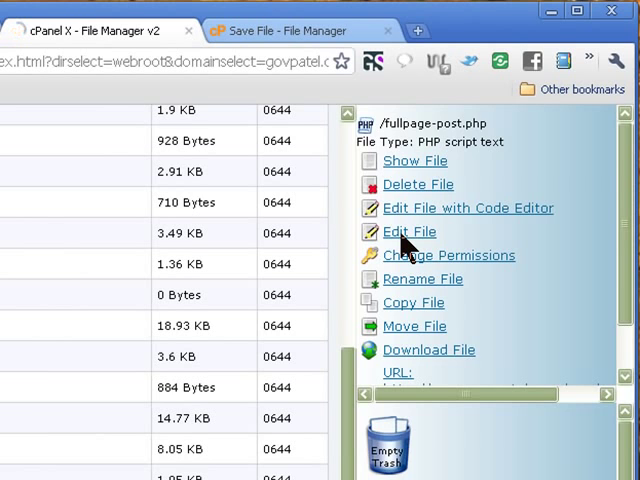
- Reopen fullpage-post.php, now with its fullwidth container class, in the editor
{"action": "left_click", "coordinate": [410, 232]}
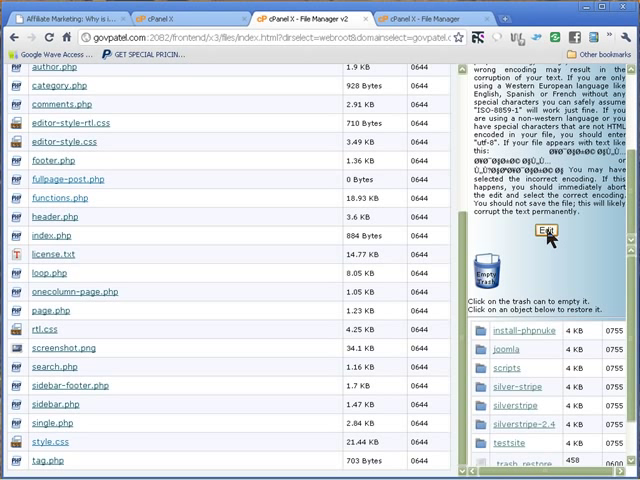
{"action": "left_click", "coordinate": [544, 232]}
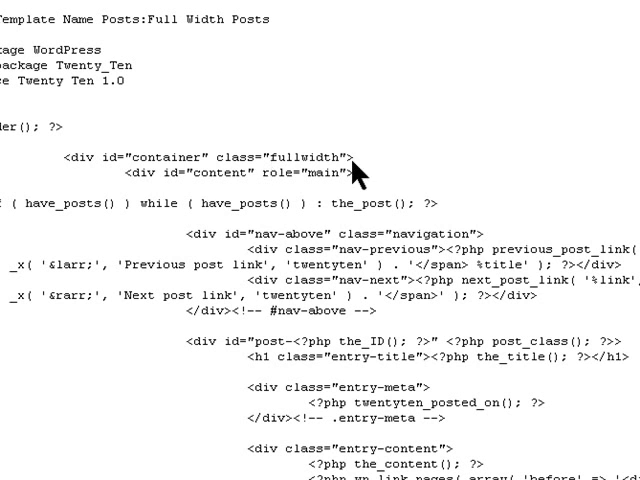
{"action": "mouse_move", "coordinate": [230, 160]}
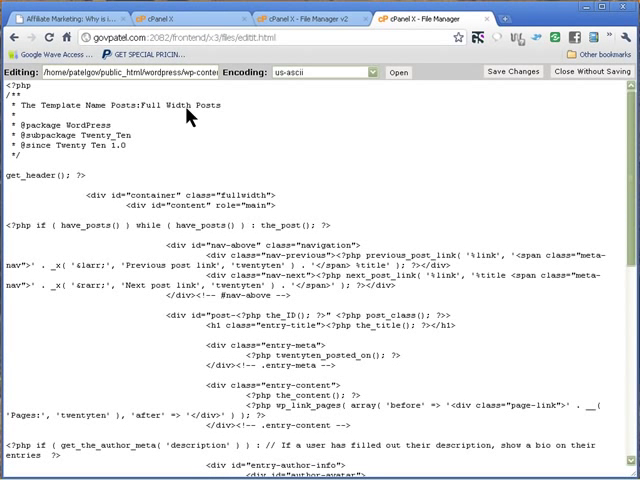
{"action": "mouse_move", "coordinate": [100, 206]}
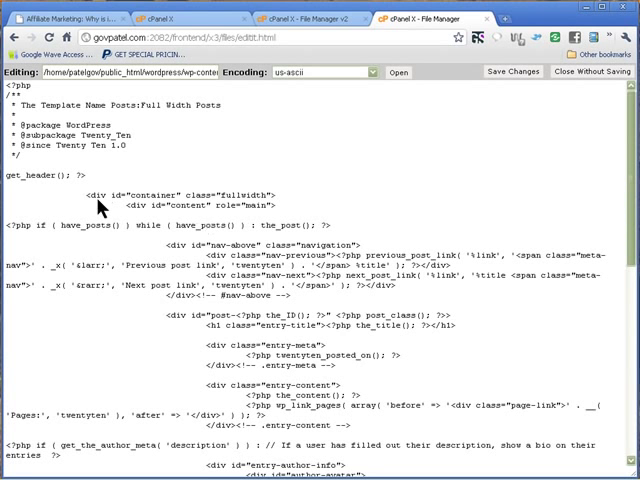
{"action": "mouse_move", "coordinate": [276, 204]}
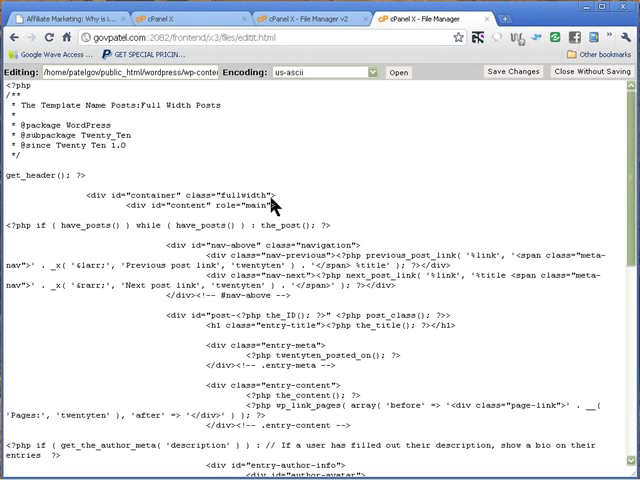
- Check the fullwidth container markup in fullpage-post.php and save changes
{"action": "scroll", "scroll_direction": "down", "scroll_amount": 3}
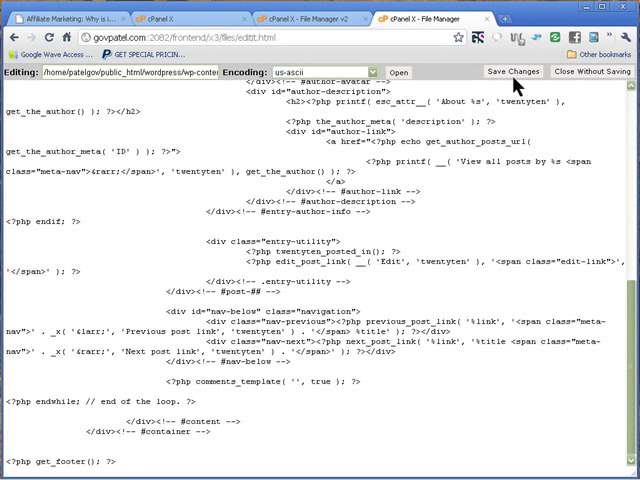
{"action": "left_click", "coordinate": [512, 72]}
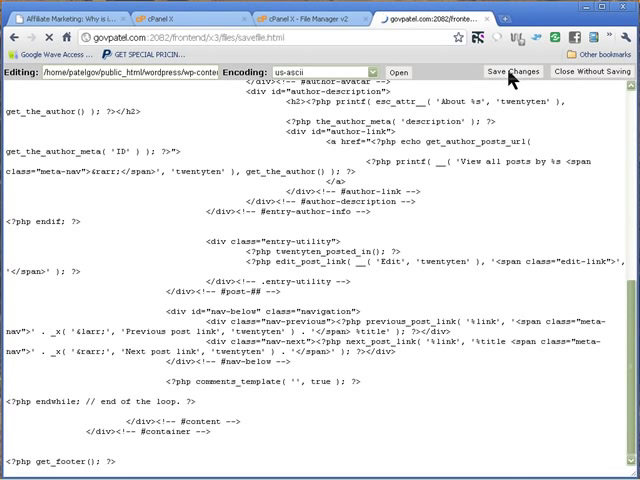
{"action": "left_click", "coordinate": [516, 72]}
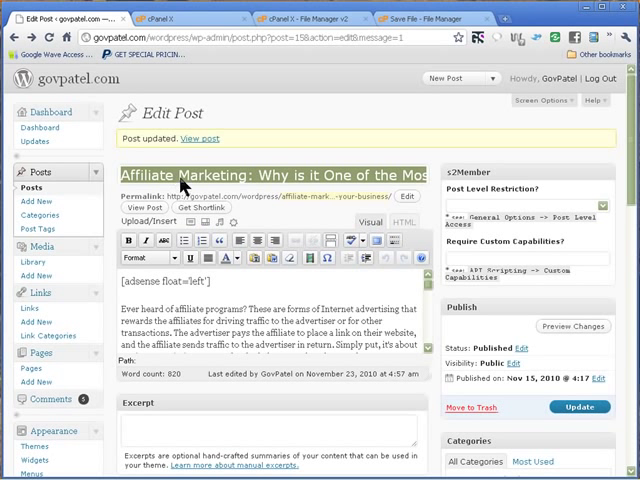
{"action": "mouse_move", "coordinate": [210, 196]}
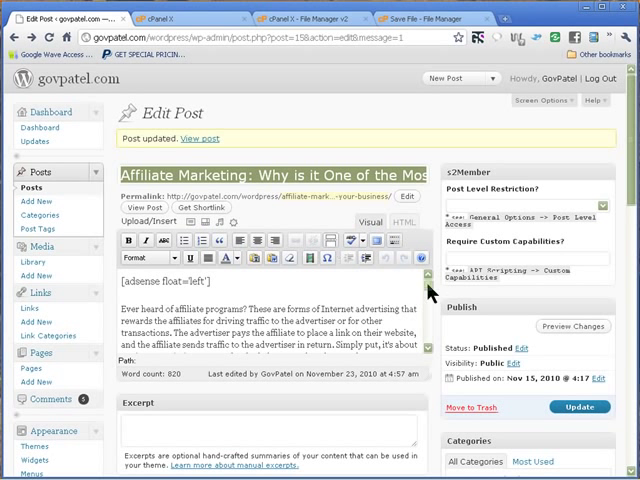
{"action": "scroll", "scroll_direction": "down", "scroll_amount": 3}
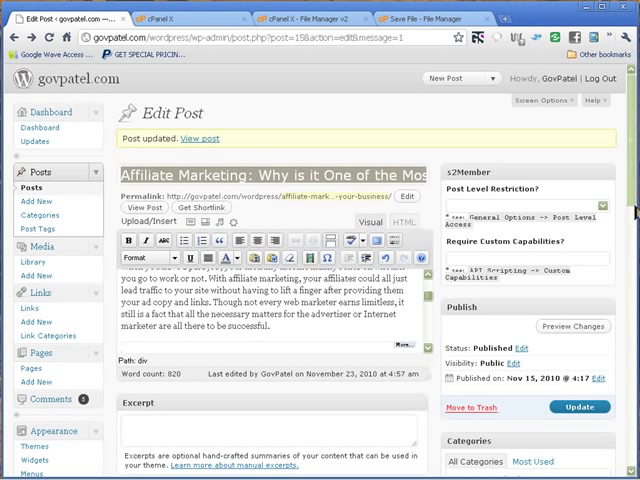
{"action": "scroll", "scroll_direction": "down", "scroll_amount": 3}
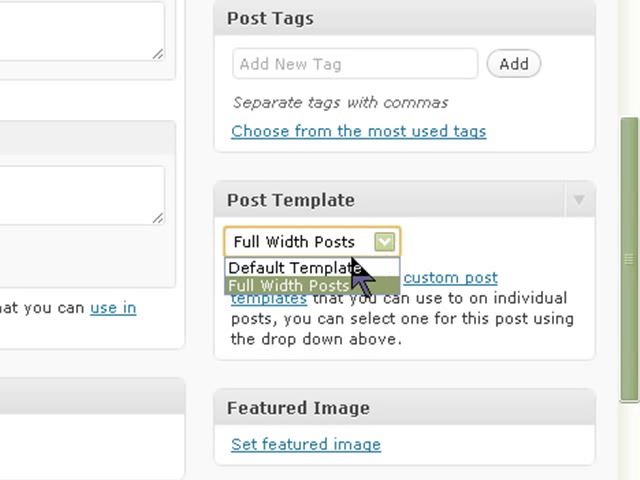
{"action": "mouse_move", "coordinate": [290, 268]}
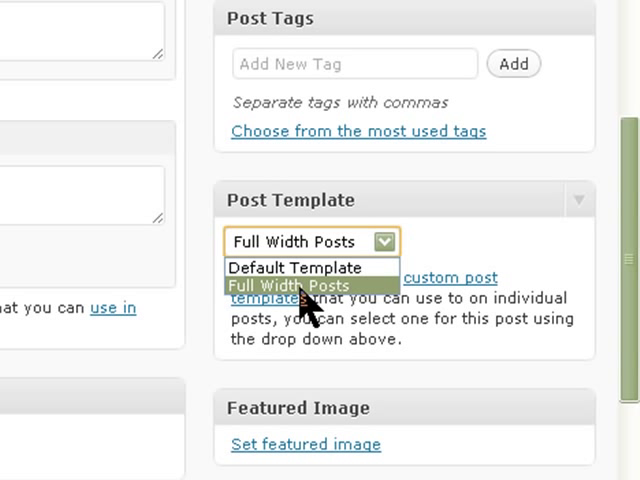
- Assign the Full Width Posts template to the Affiliate Marketing post, update it, and view it
{"action": "left_click", "coordinate": [300, 284]}
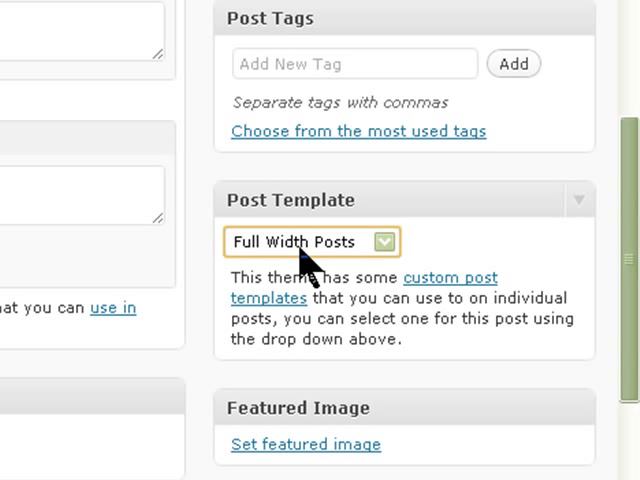
{"action": "mouse_move", "coordinate": [330, 270]}
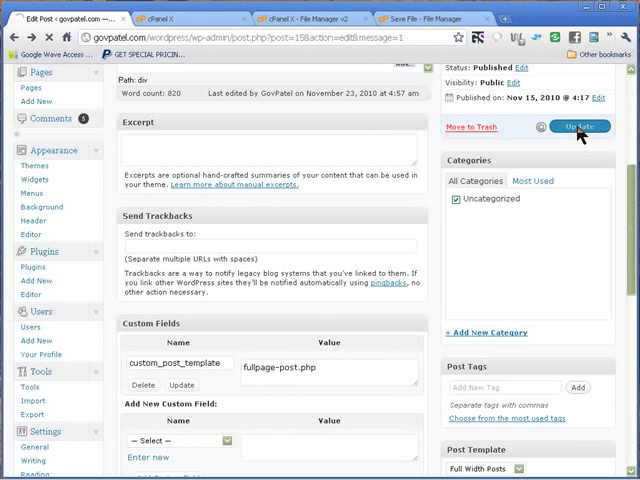
{"action": "left_click", "coordinate": [578, 128]}
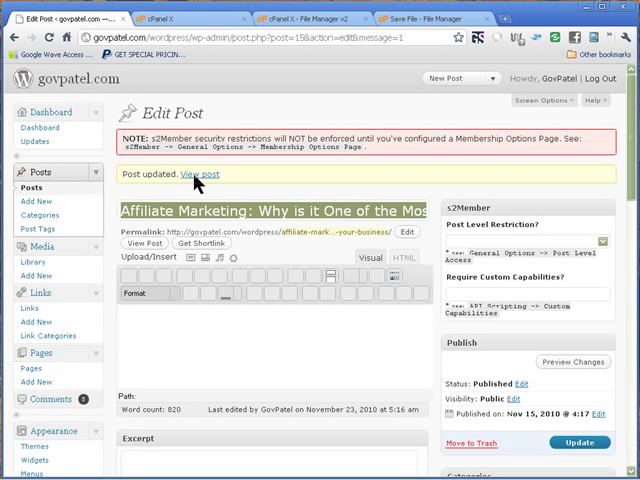
{"action": "left_click", "coordinate": [200, 174]}
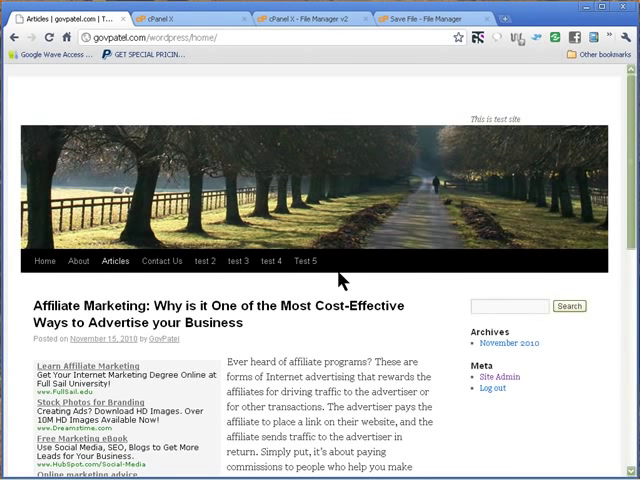
- From the Articles listing, open the Affiliate Marketing article's own permalink page
{"action": "scroll", "scroll_direction": "down", "scroll_amount": 3}
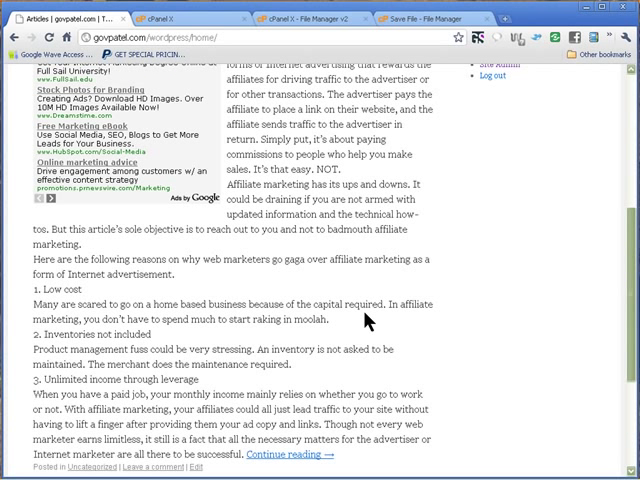
{"action": "scroll", "scroll_direction": "up", "scroll_amount": 3}
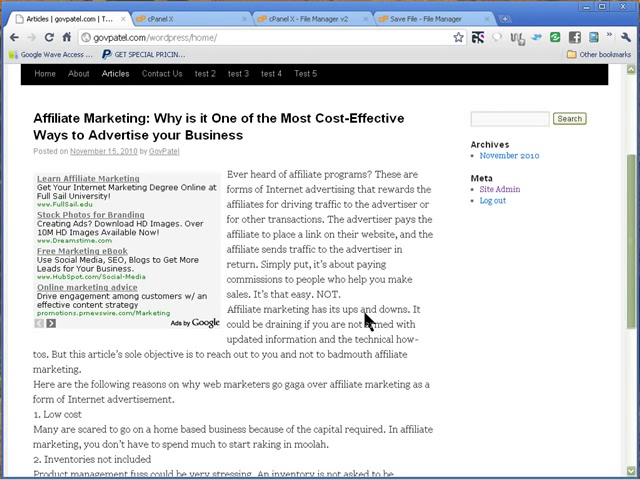
{"action": "mouse_move", "coordinate": [368, 318]}
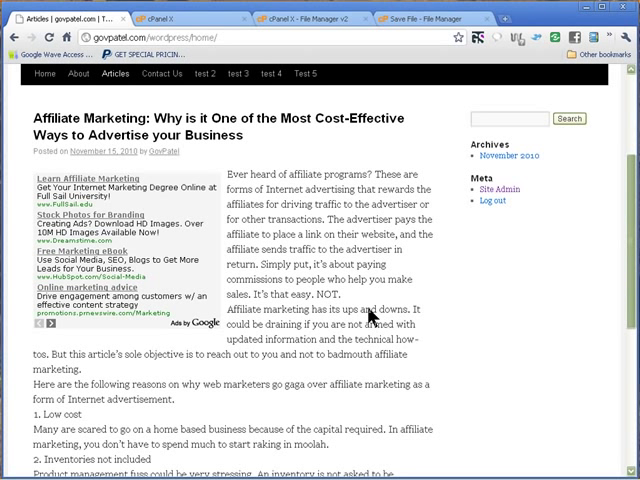
{"action": "mouse_move", "coordinate": [304, 196]}
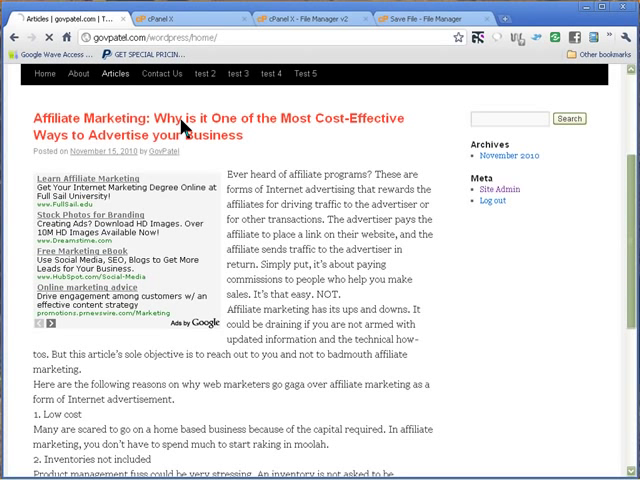
{"action": "left_click", "coordinate": [184, 128]}
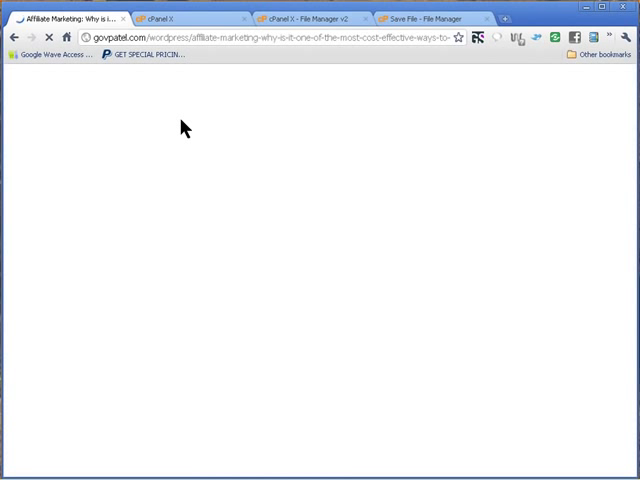